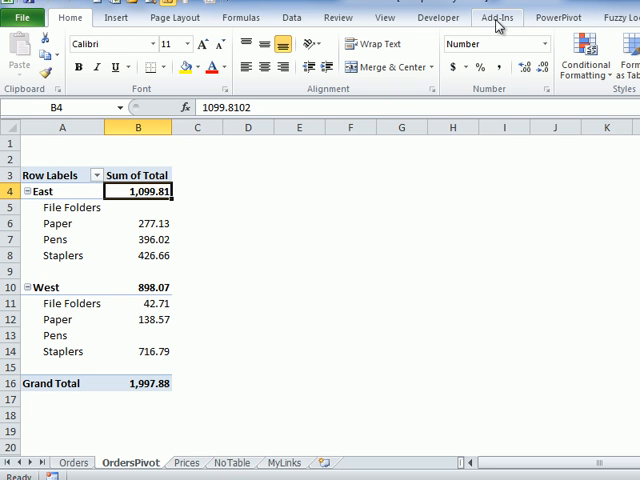
mouse_move(498, 24)
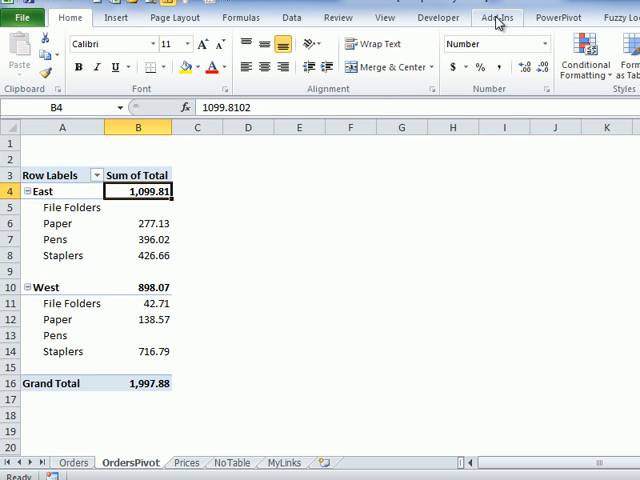
Show the PIVOT add-in's command menu from the Add-Ins ribbon
click(496, 16)
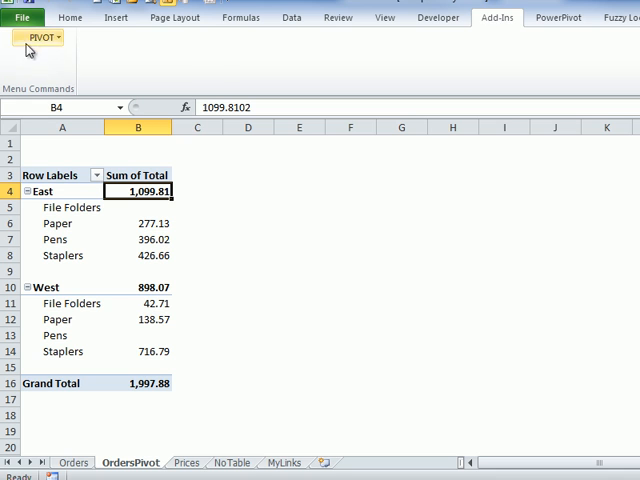
click(38, 36)
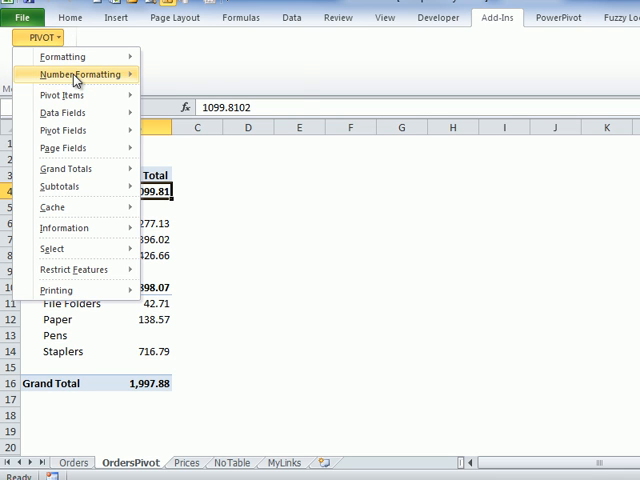
mouse_move(62, 94)
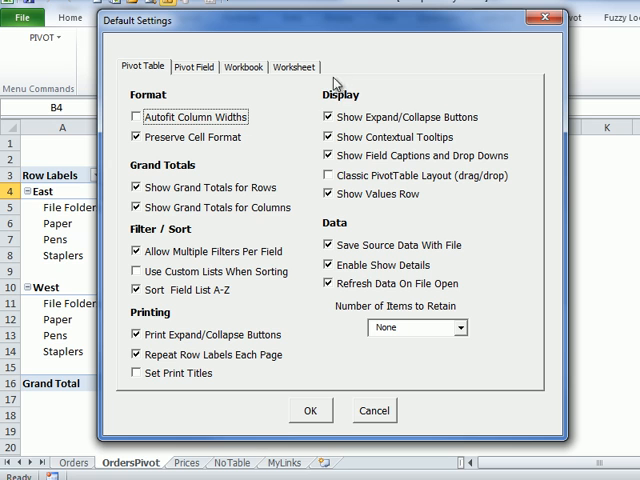
mouse_move(210, 282)
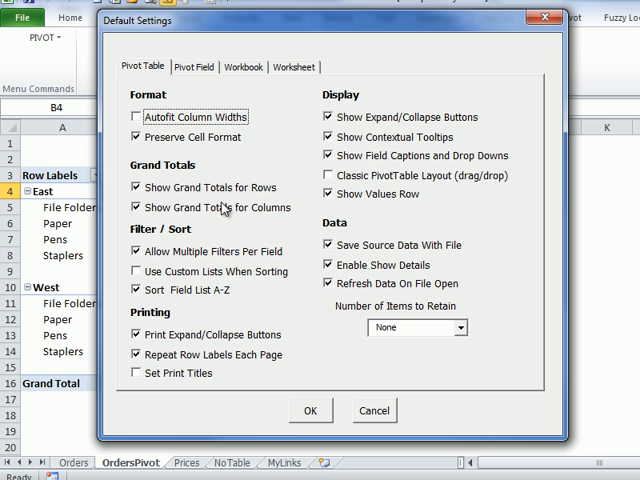
mouse_move(264, 236)
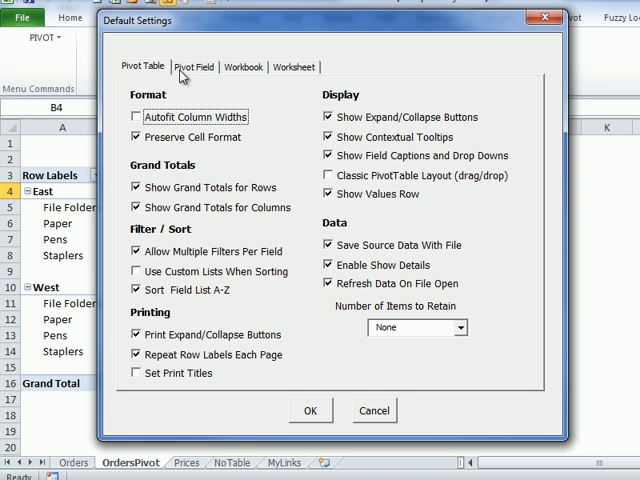
click(194, 66)
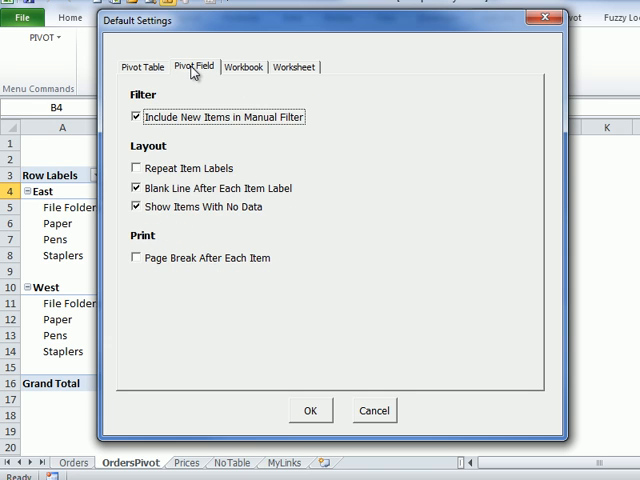
click(244, 66)
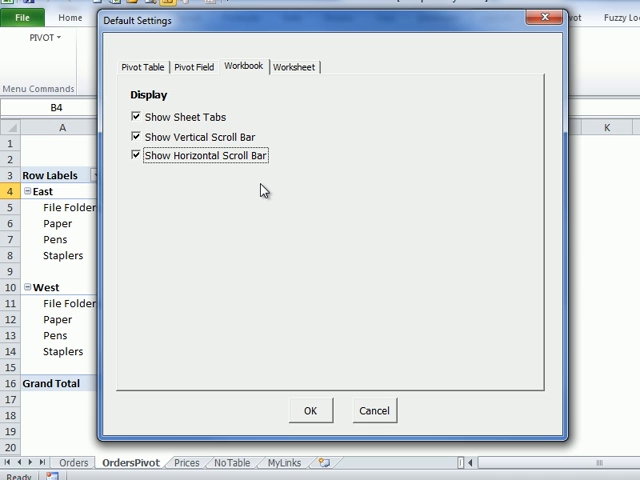
mouse_move(292, 70)
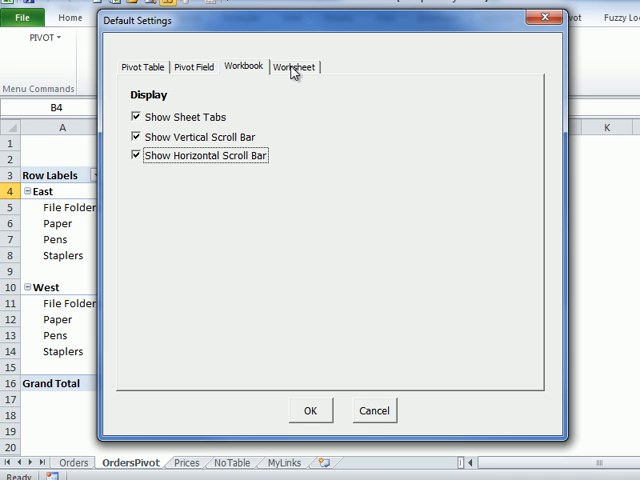
click(144, 66)
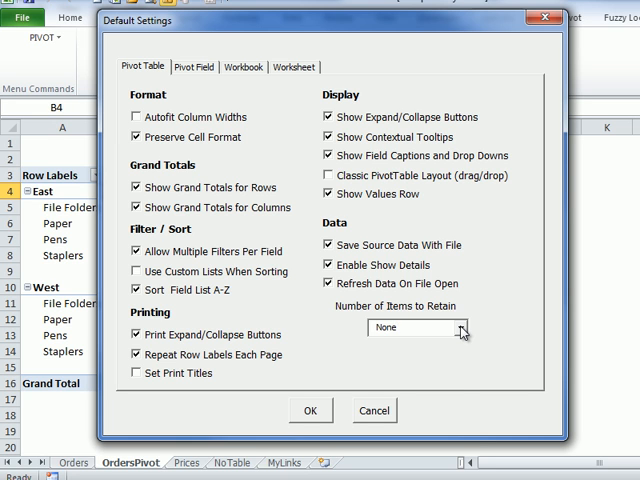
Keep Number of Items to Retain at None and save the default settings
click(452, 328)
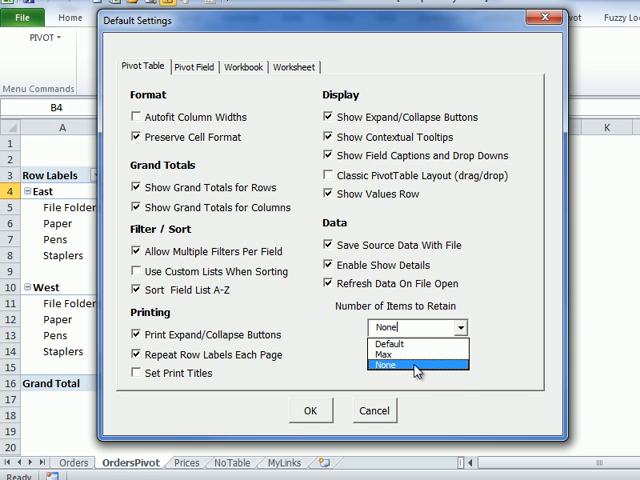
mouse_move(410, 356)
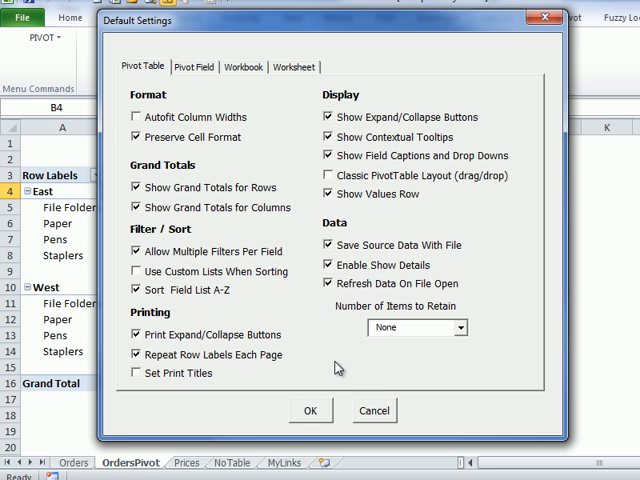
click(312, 410)
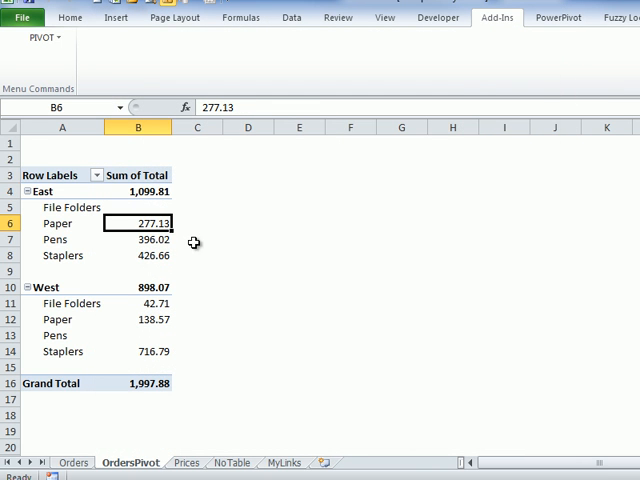
click(38, 36)
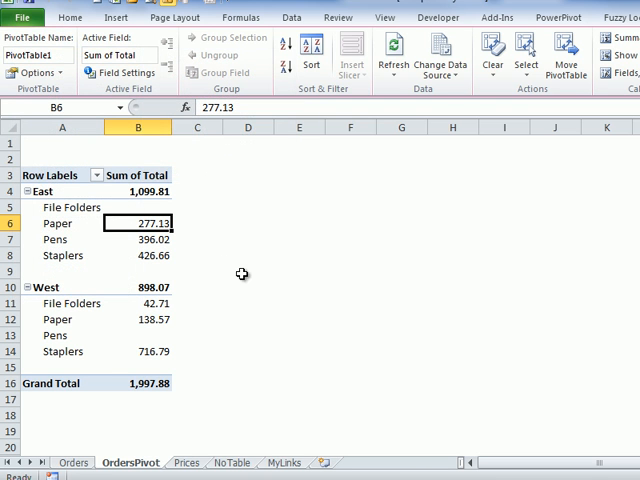
mouse_move(138, 184)
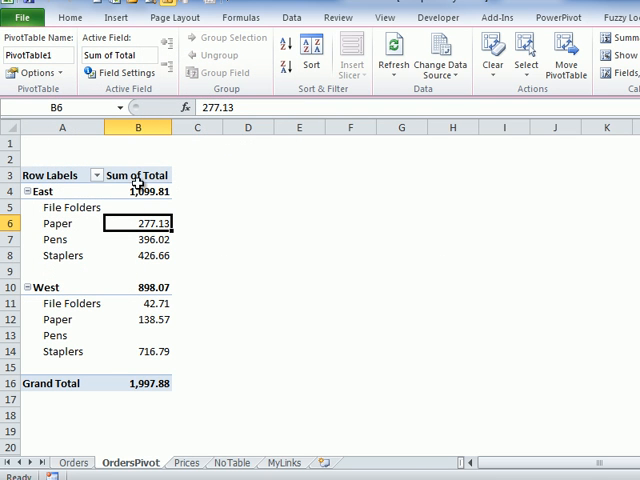
click(36, 36)
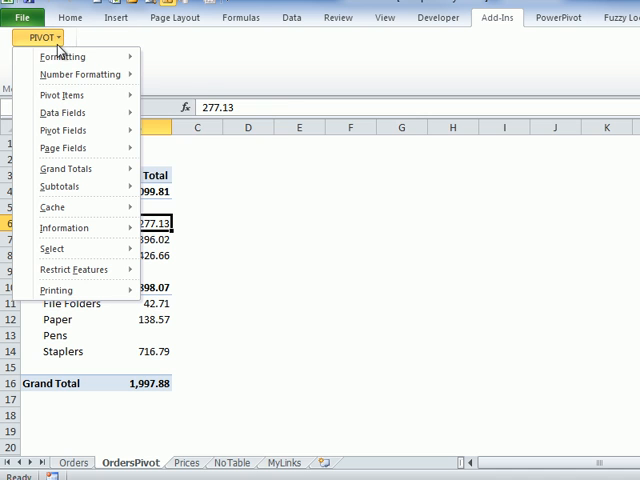
click(62, 56)
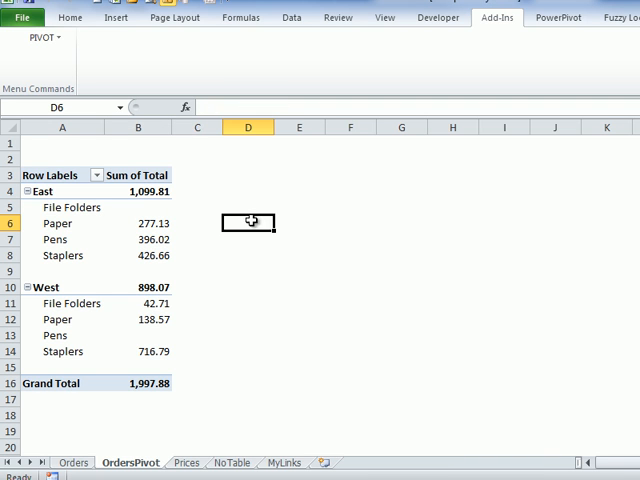
mouse_move(148, 192)
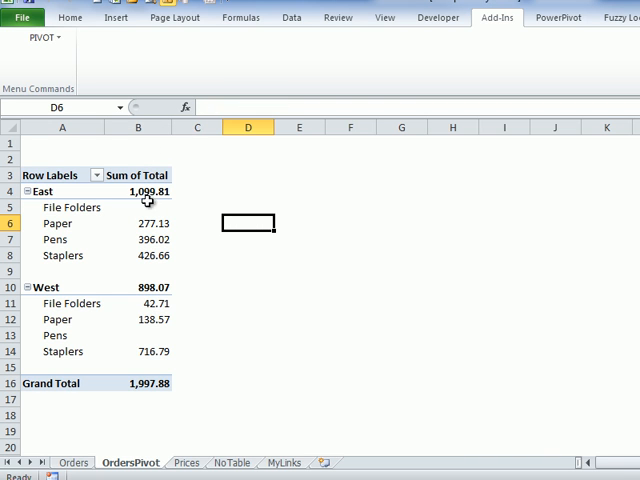
mouse_move(256, 376)
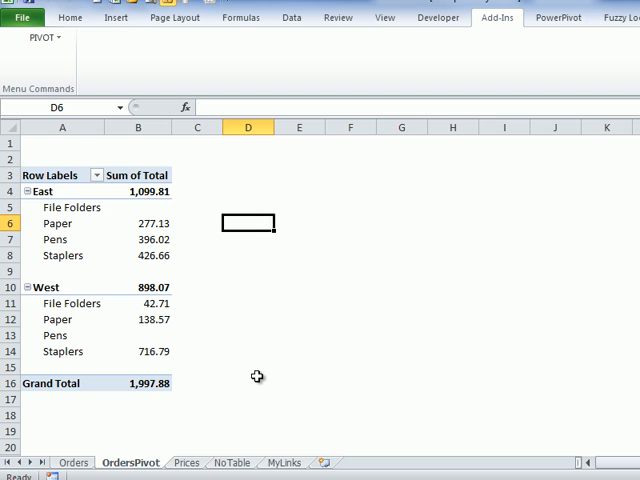
mouse_move(260, 372)
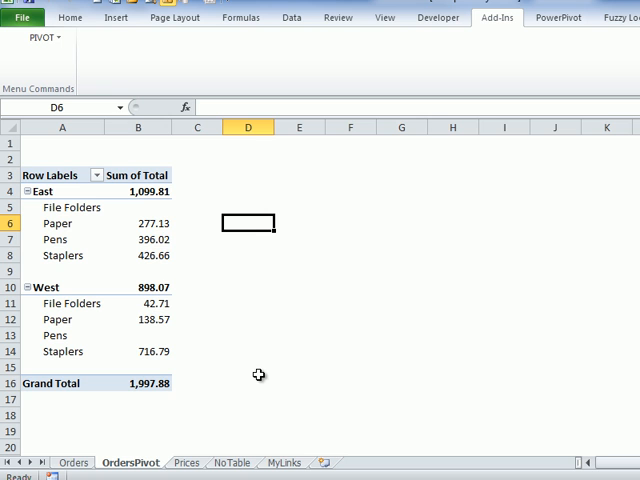
mouse_move(152, 224)
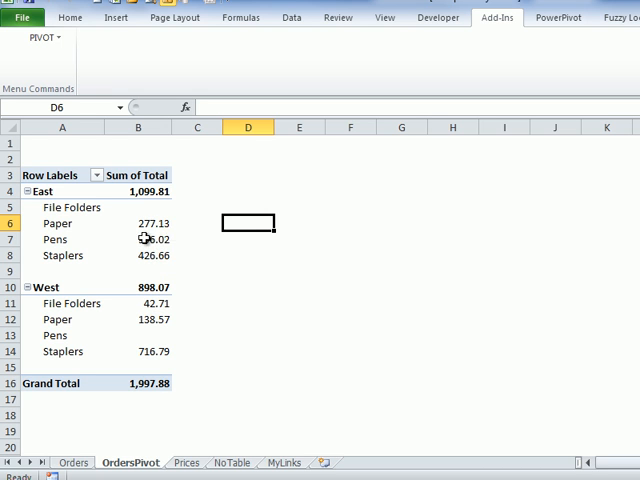
mouse_move(140, 224)
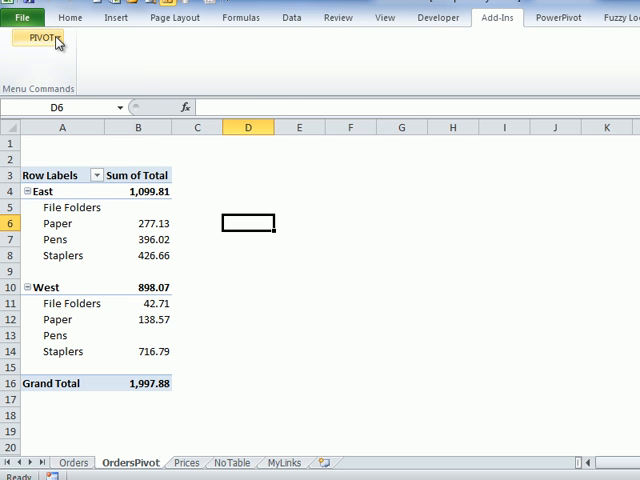
Apply the saved pivot table defaults via Formatting > Apply Defaults, dismissing the select-a-cell notice
click(36, 36)
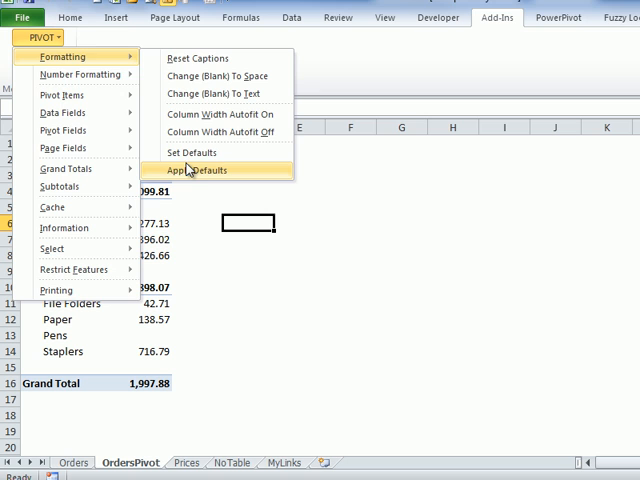
click(200, 170)
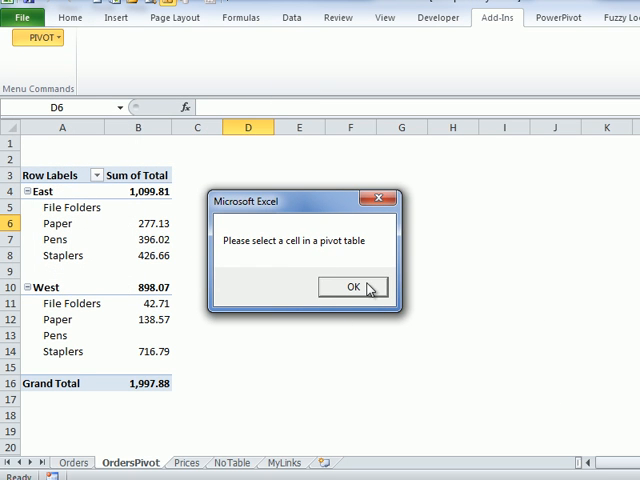
click(352, 288)
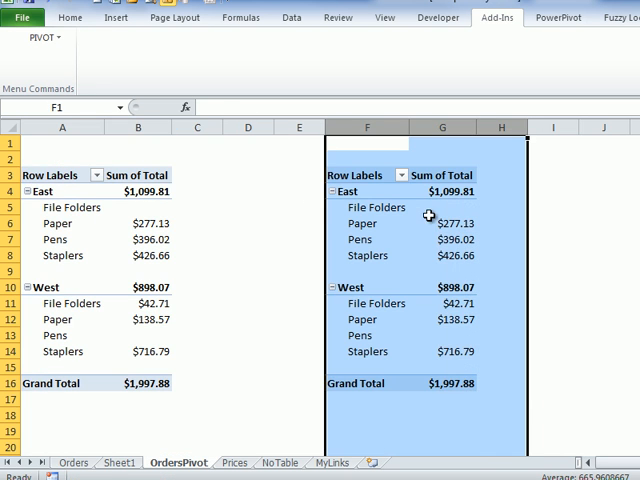
Group the right pivot table's order dates by Months
click(376, 208)
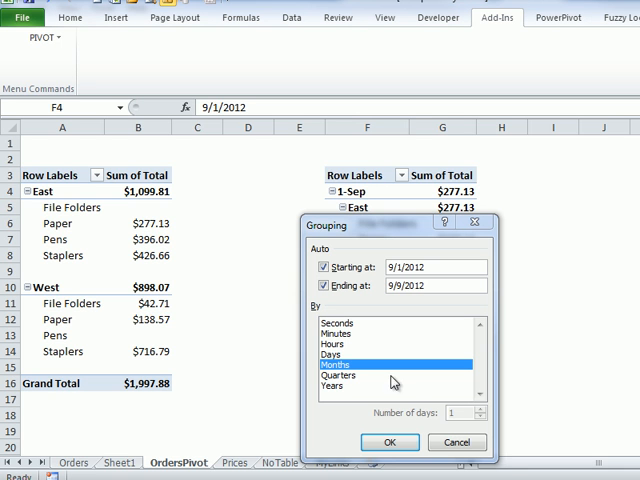
click(390, 442)
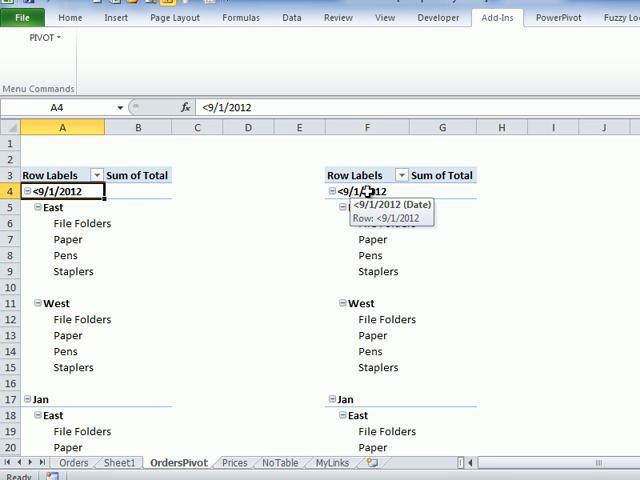
Give the right pivot table its own cache via Cache > Create New Cache
right_click(358, 192)
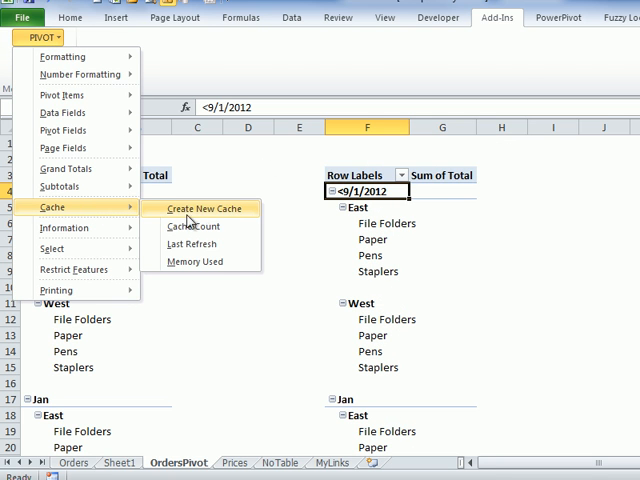
click(202, 208)
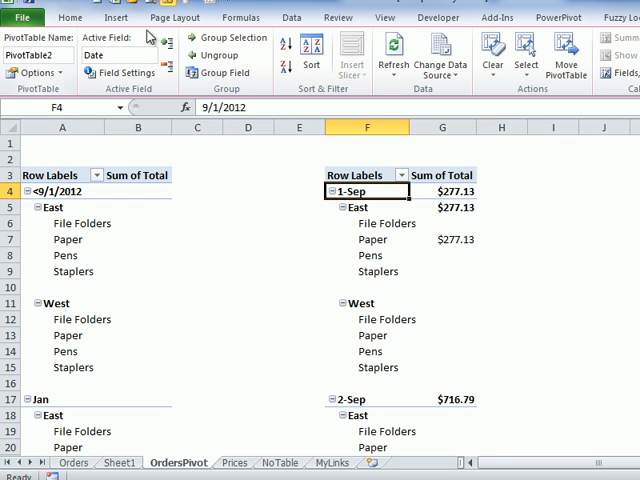
click(36, 36)
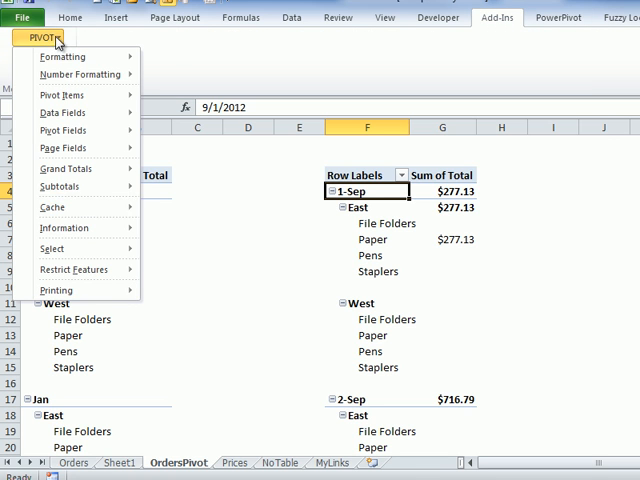
click(196, 224)
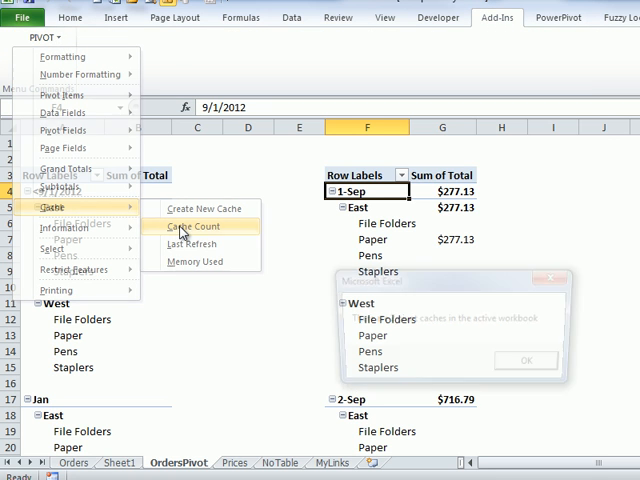
click(524, 360)
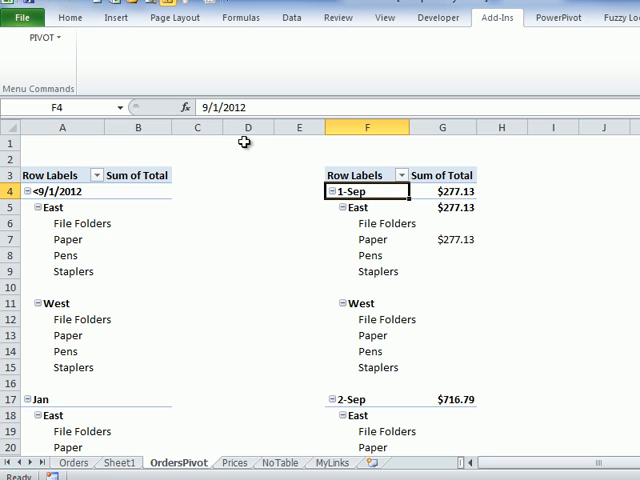